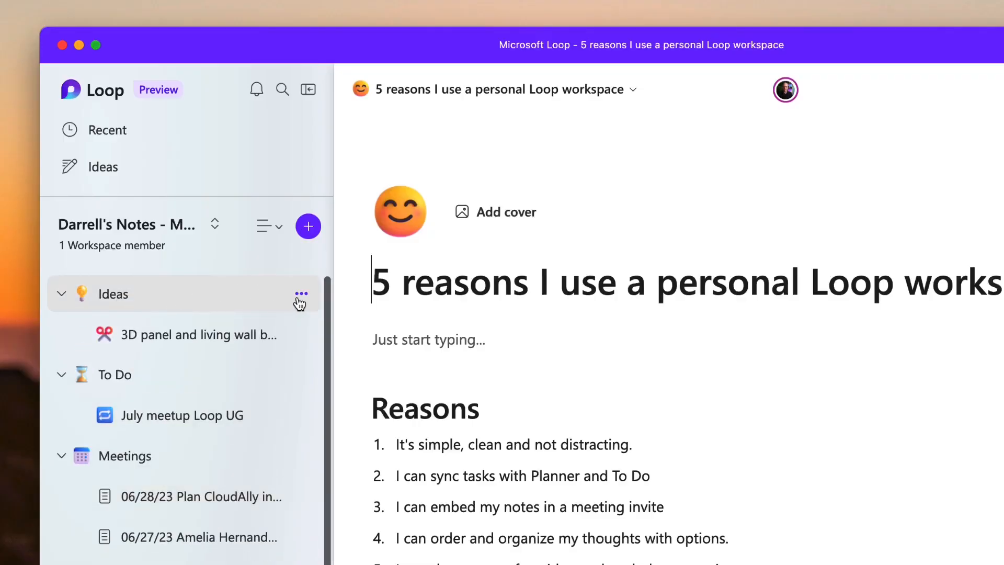
Step: Create a new blank subpage under the Ideas page from its options menu
{"action": "left_click", "coordinate": [301, 293]}
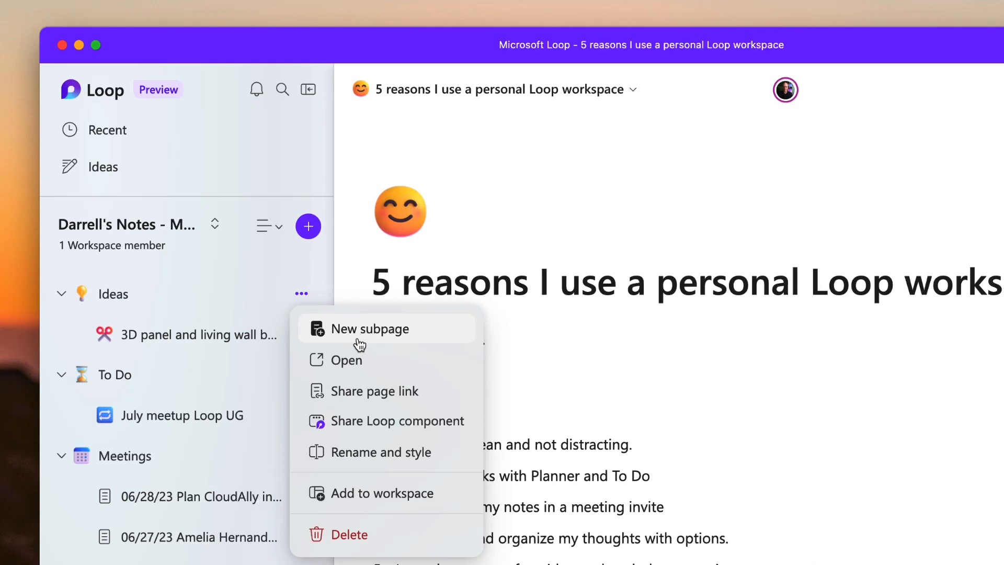
{"action": "left_click", "coordinate": [376, 329]}
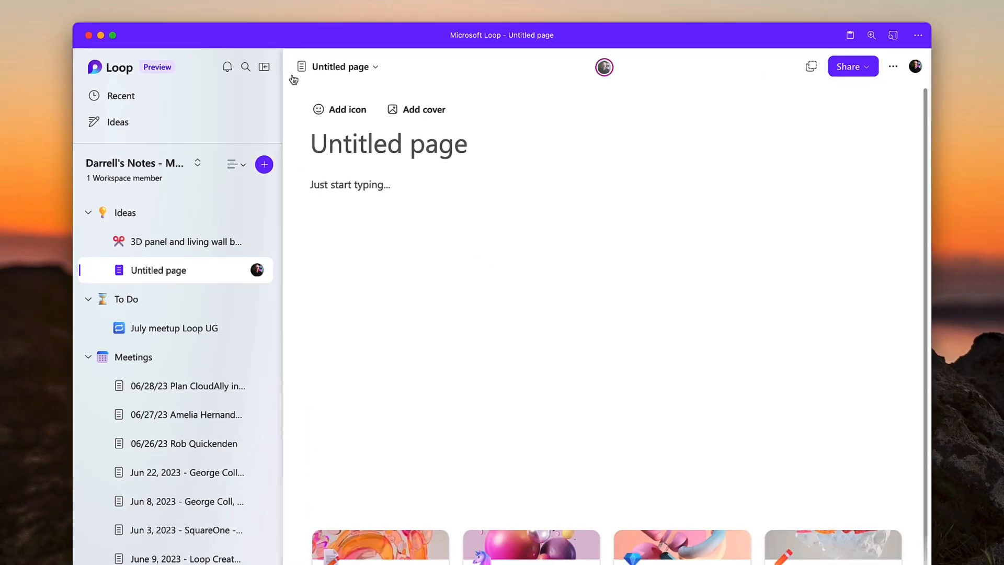
Step: Collapse the page list and place the cursor in the Untitled page title
{"action": "left_click", "coordinate": [264, 67]}
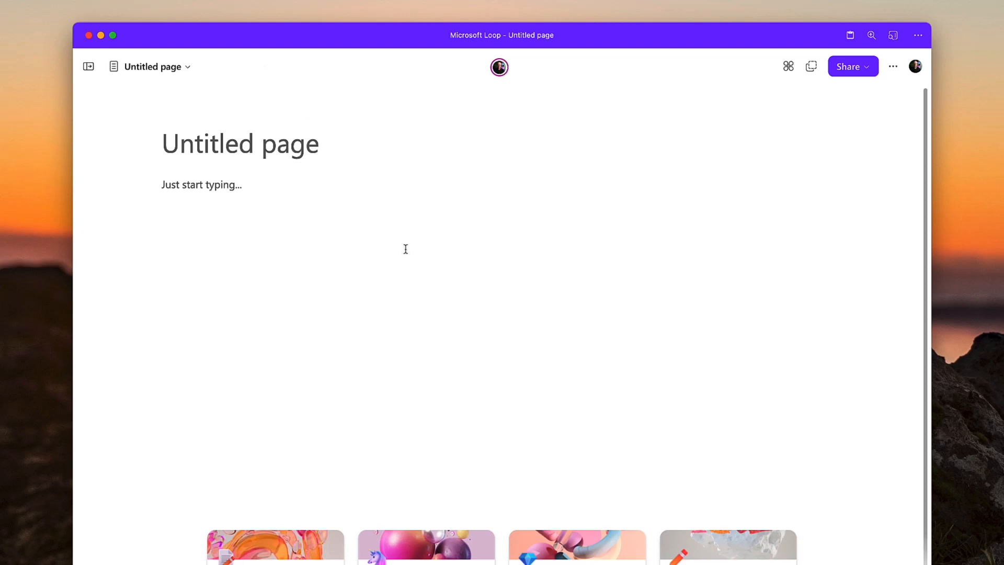
{"action": "left_click", "coordinate": [240, 143]}
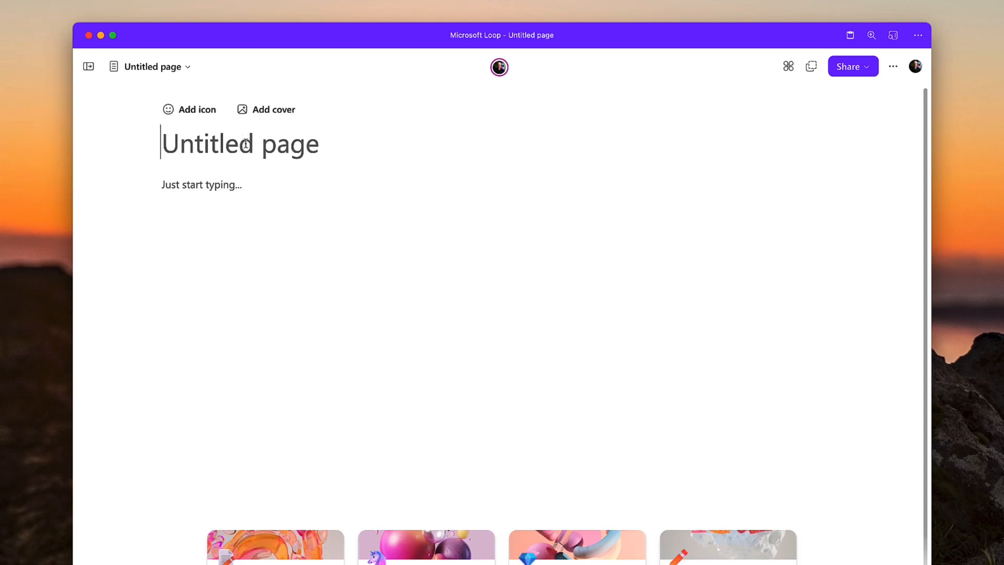